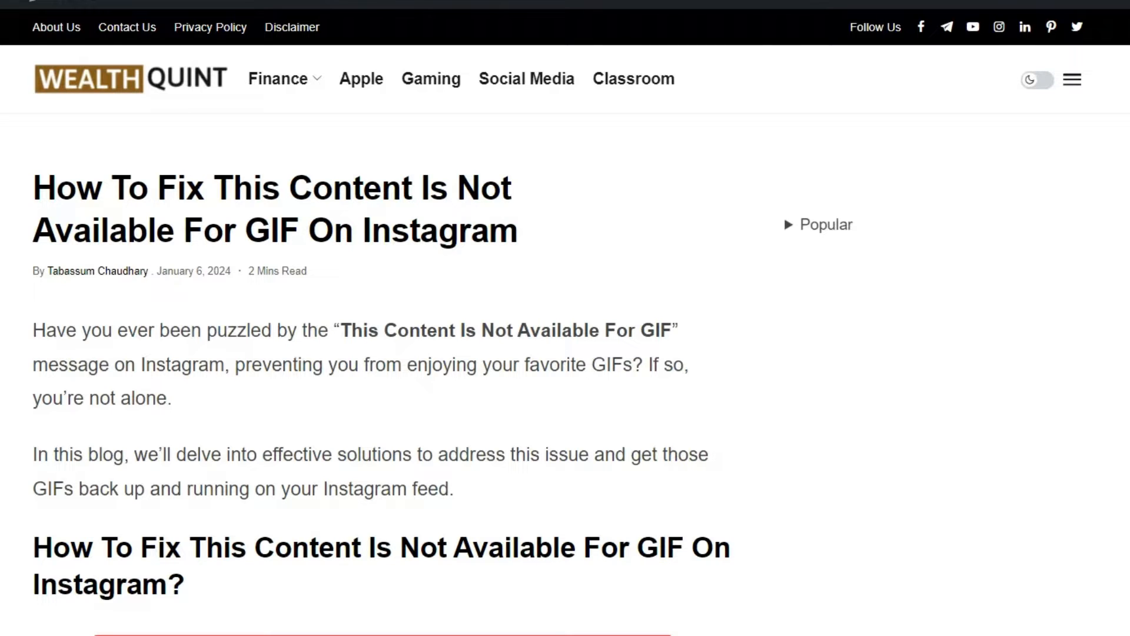
- Scroll past the title and screenshot to section 1, Update Instagram, for Android and iOS
scroll(down, 3)
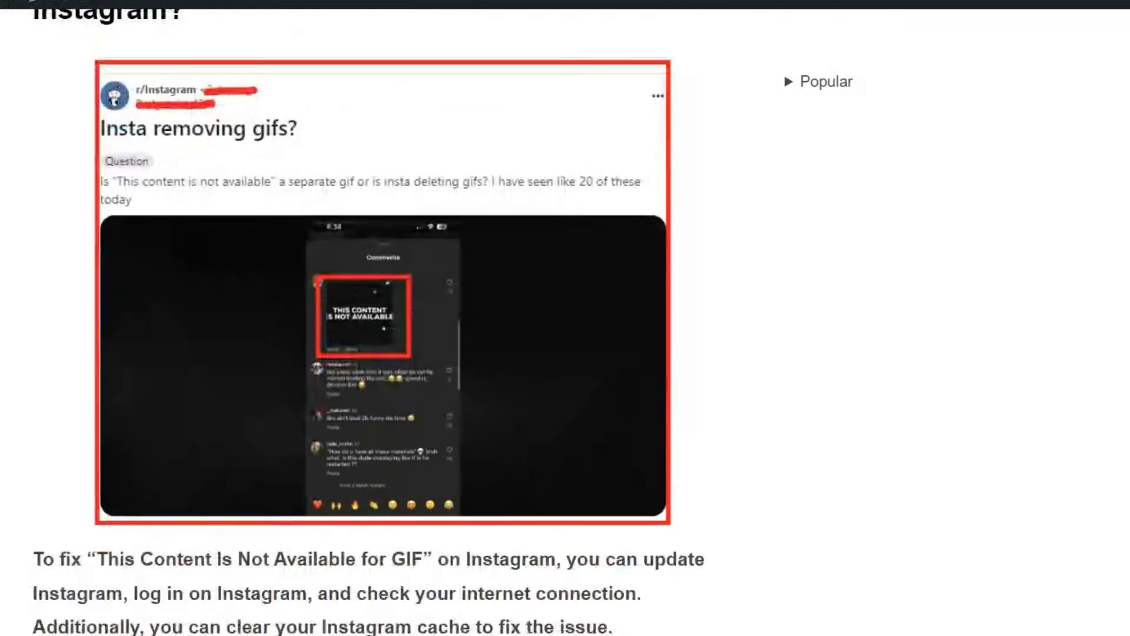
scroll(down, 3)
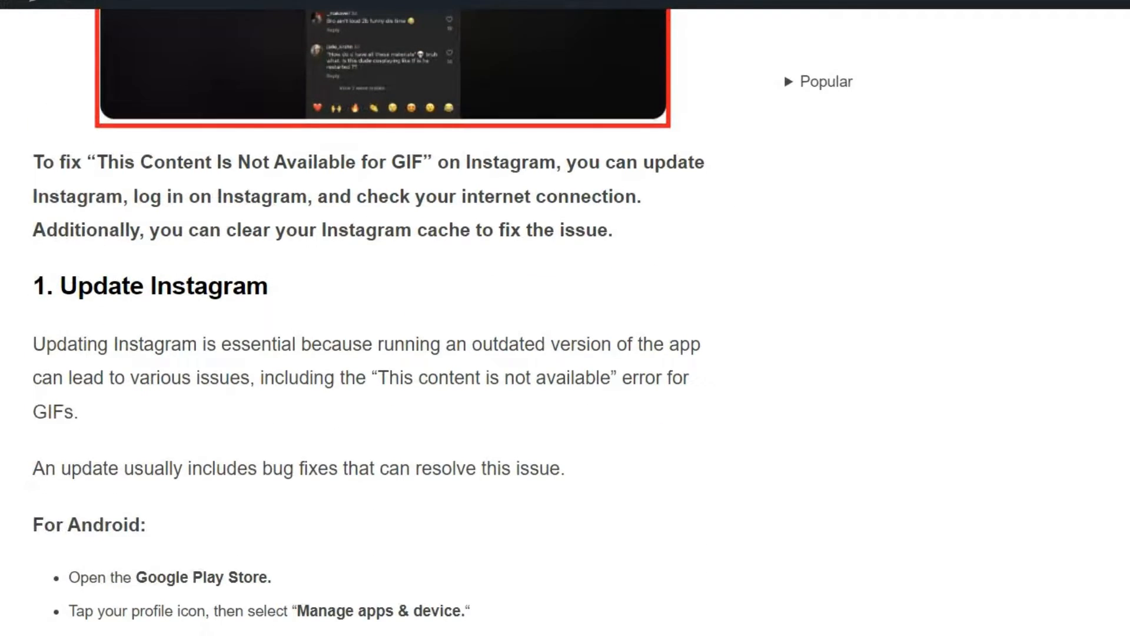
scroll(down, 3)
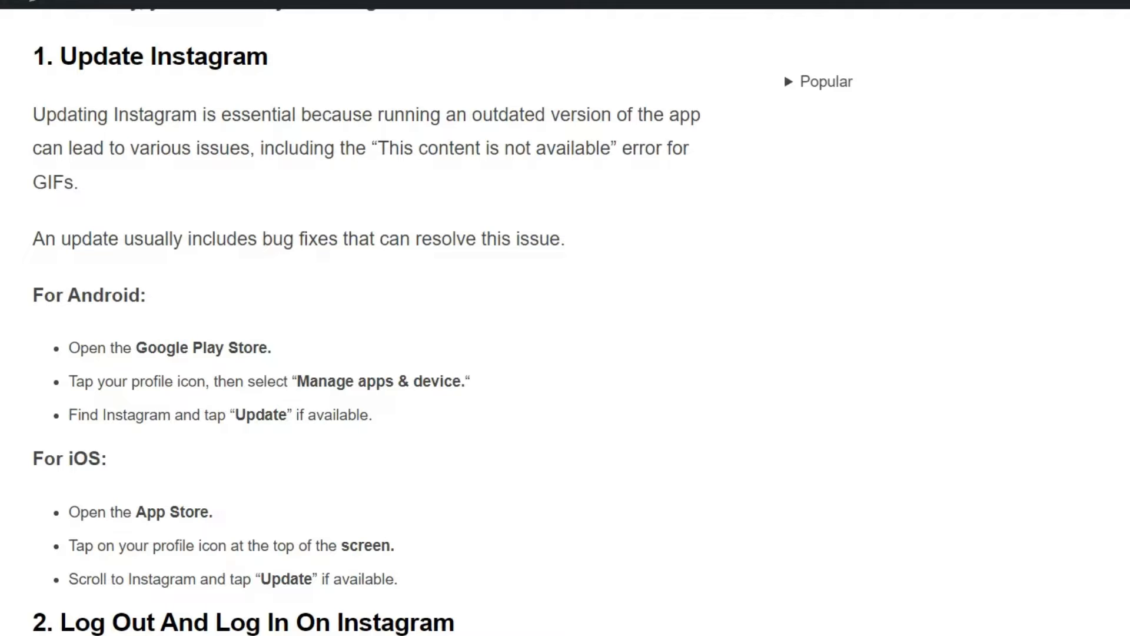
- Scroll through section 2, Log Out And Log In On Instagram, to the internet connection heading
scroll(down, 3)
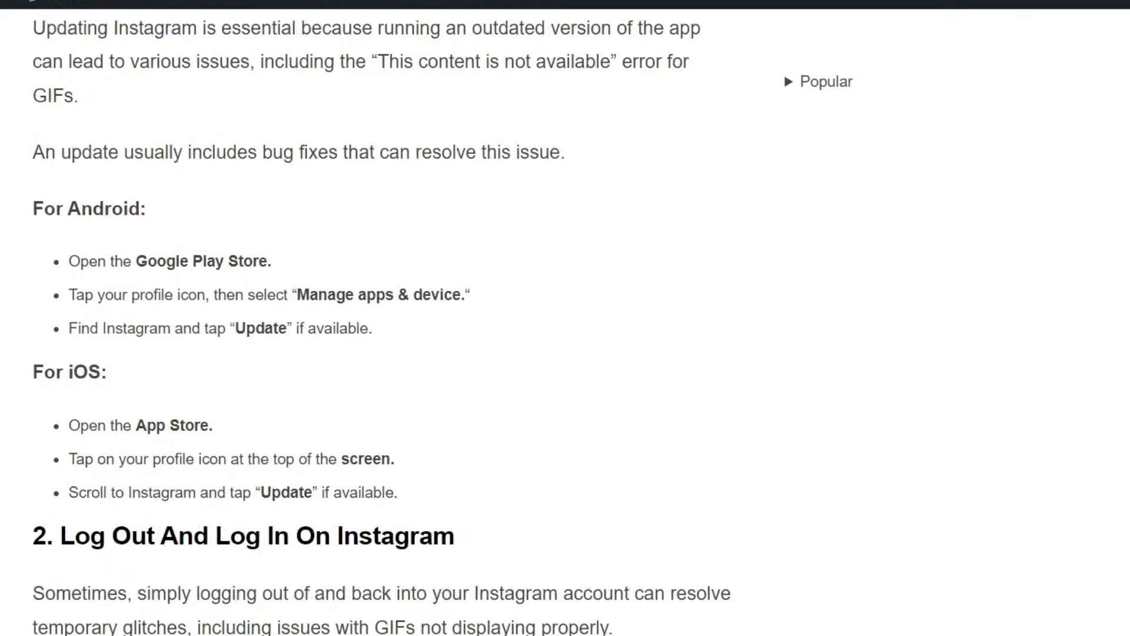
scroll(down, 3)
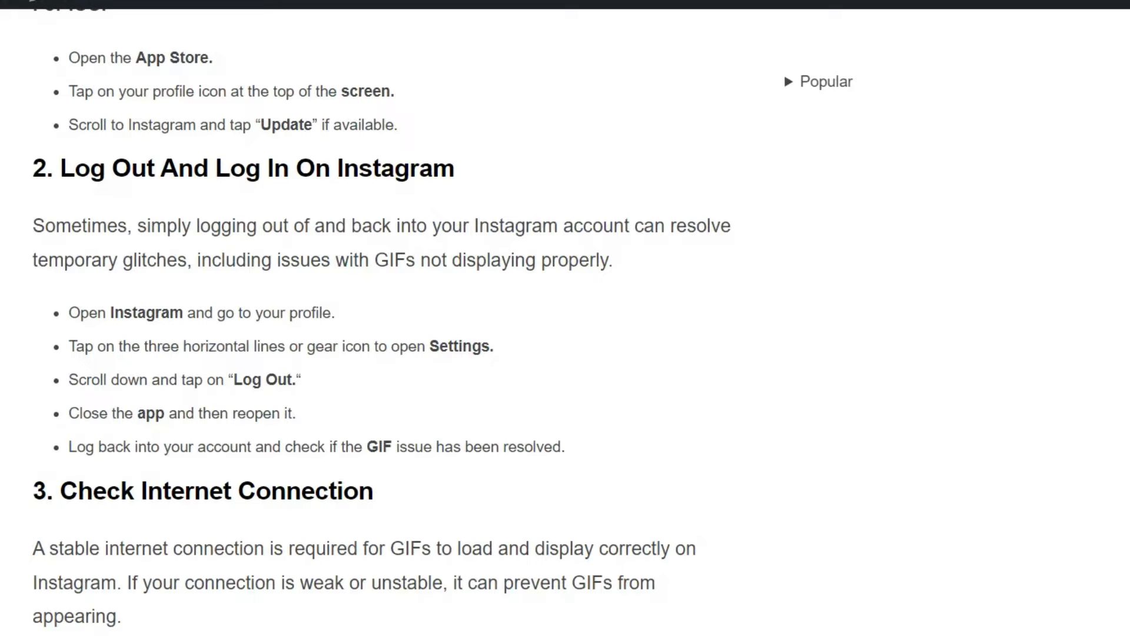
- Read section 3's Check Internet Connection bullet list down to the Clear Instagram Cache heading
scroll(down, 3)
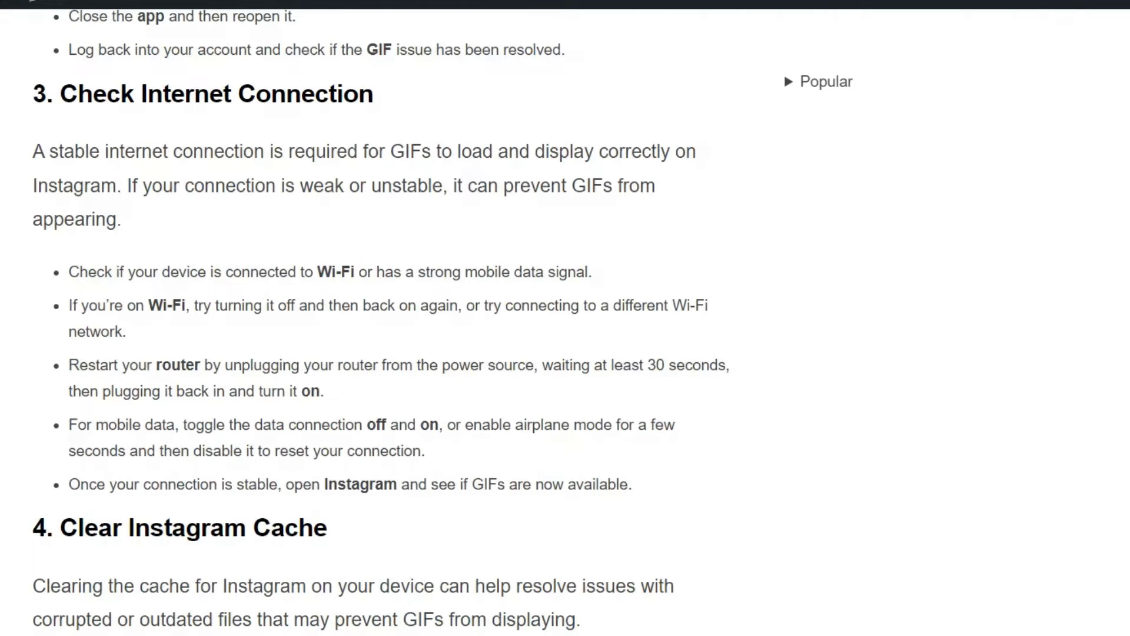
drag(68, 272, 414, 424)
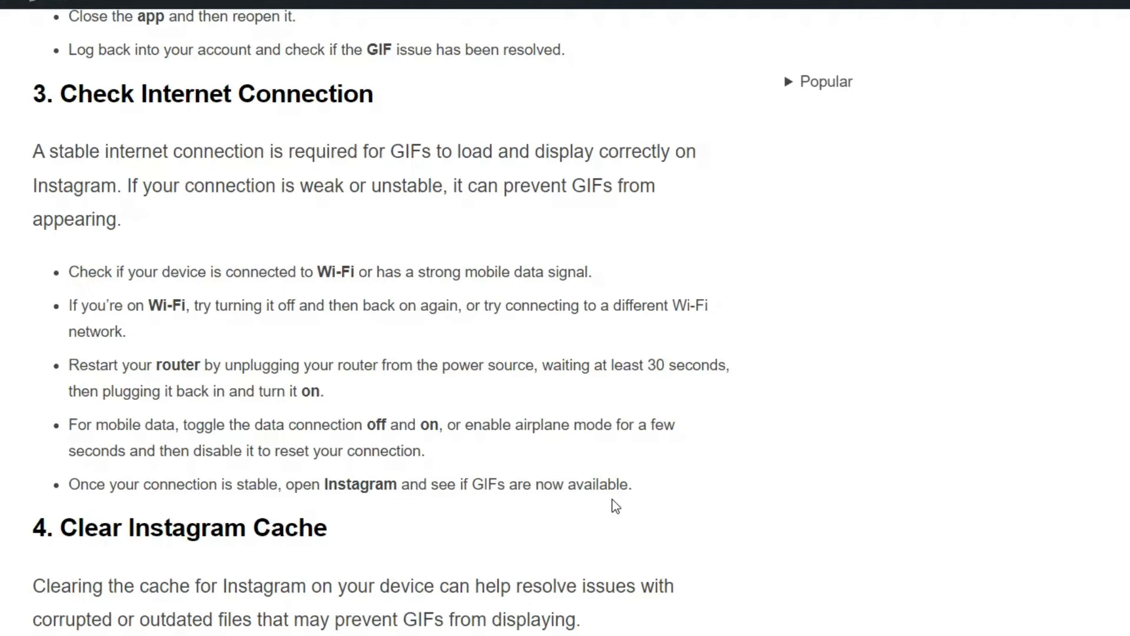
- Scroll past the iPhone cache steps to section 5's Android and iOS reinstall steps
scroll(down, 3)
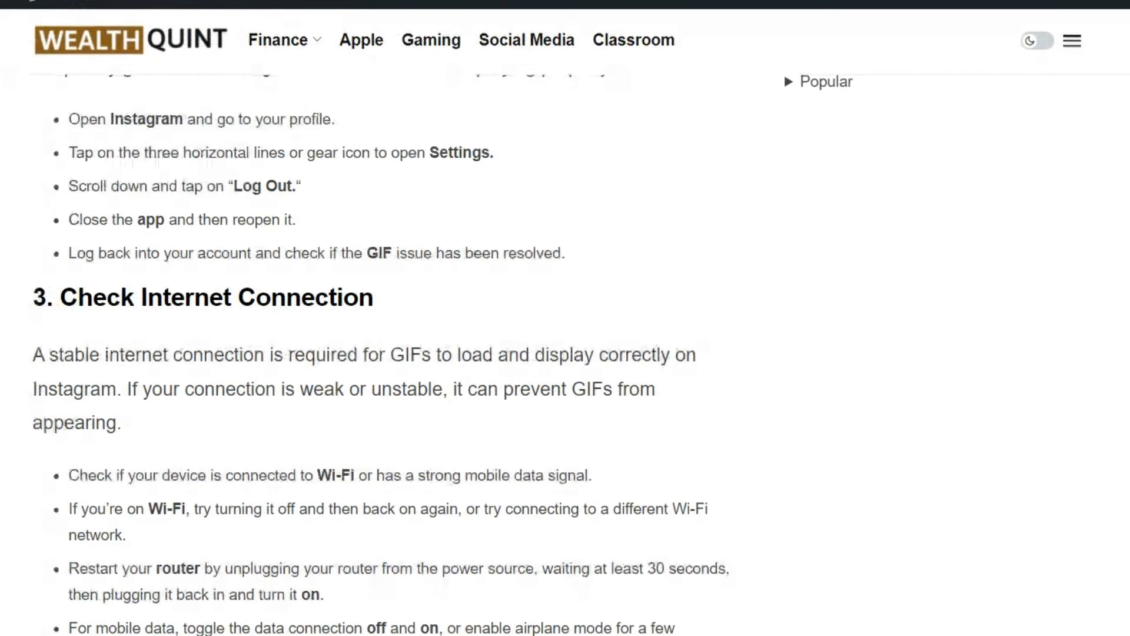
scroll(down, 3)
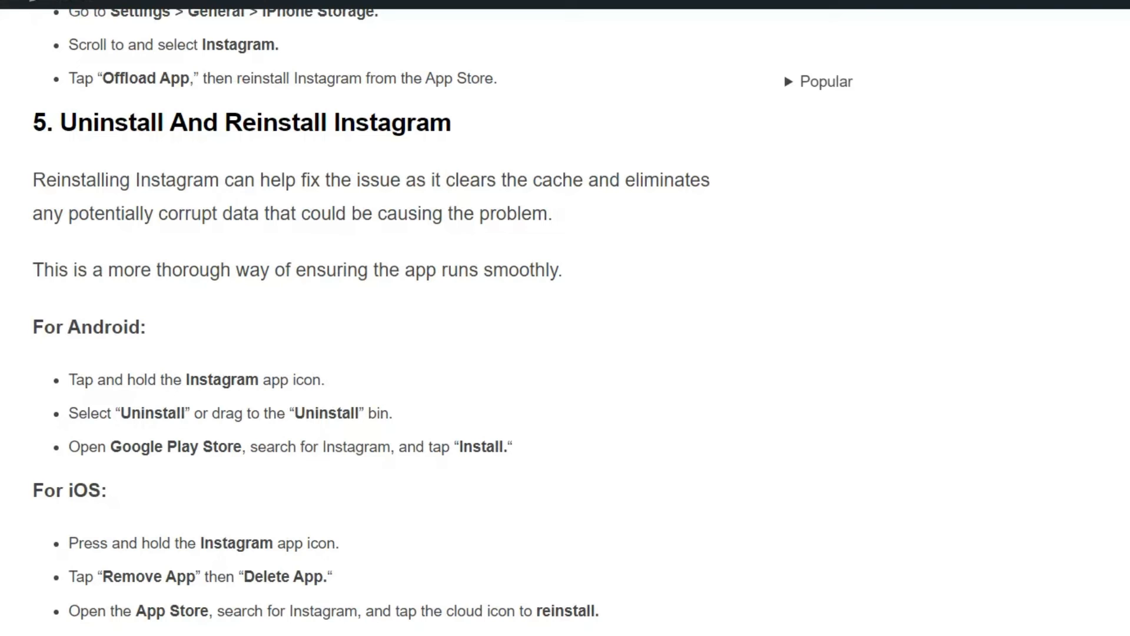
- Scroll down to section 6, Contact Instagram Support, the article's final fix
scroll(down, 3)
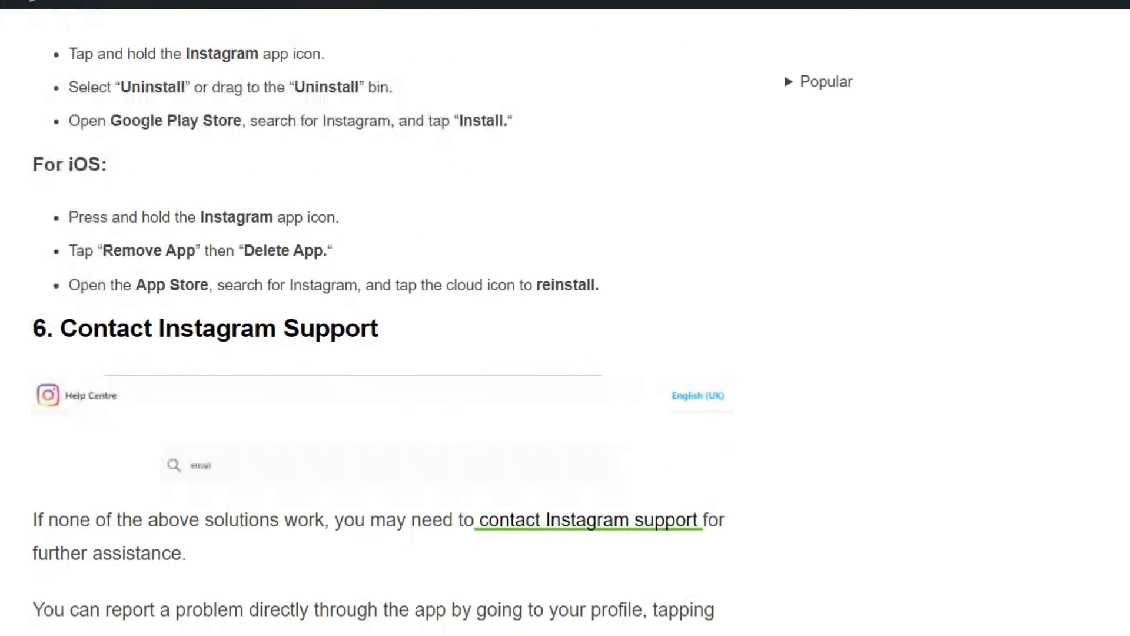
scroll(down, 3)
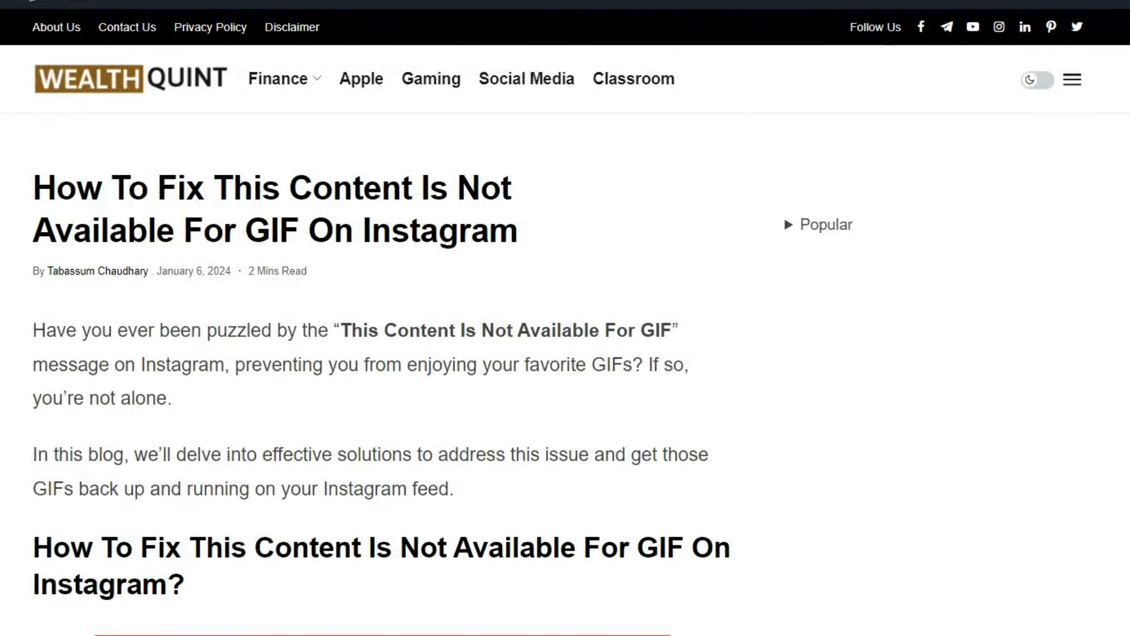
mouse_move(885, 182)
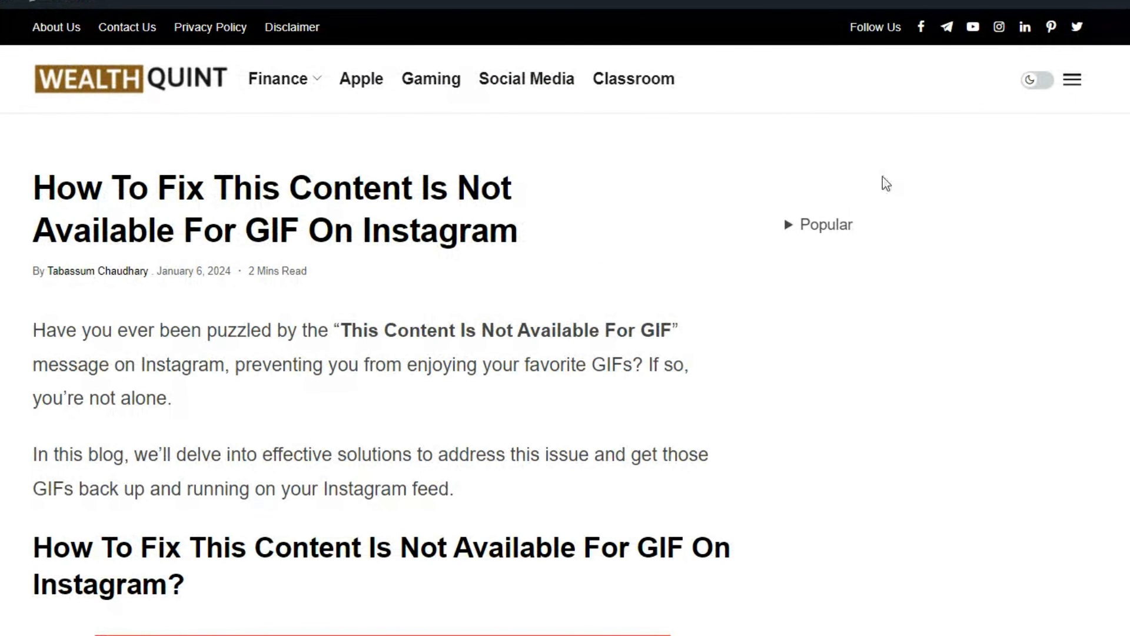